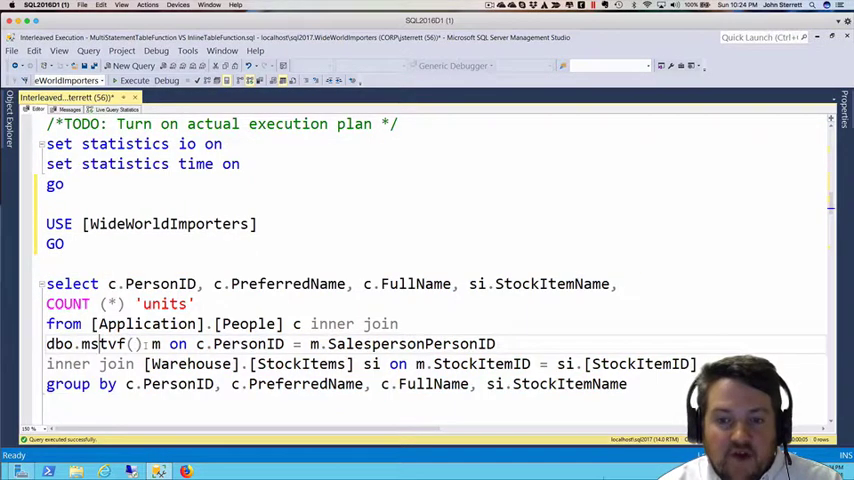
- Highlight the mstvf function name and the People table name in the grouped query
double_click(90, 343)
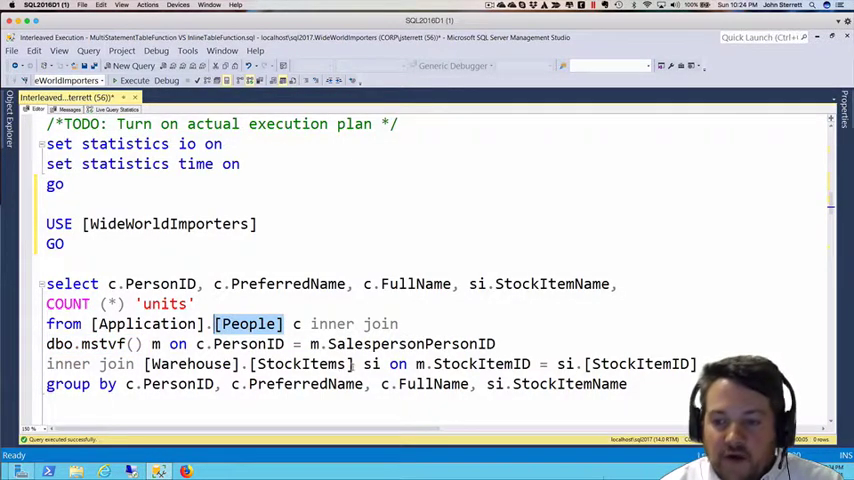
double_click(302, 364)
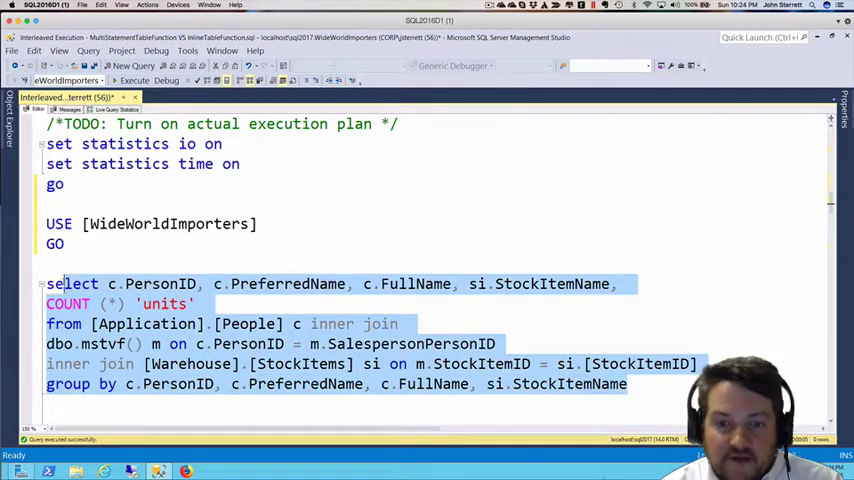
- Execute the grouped mstvf query with Live Query Statistics enabled
left_click(133, 80)
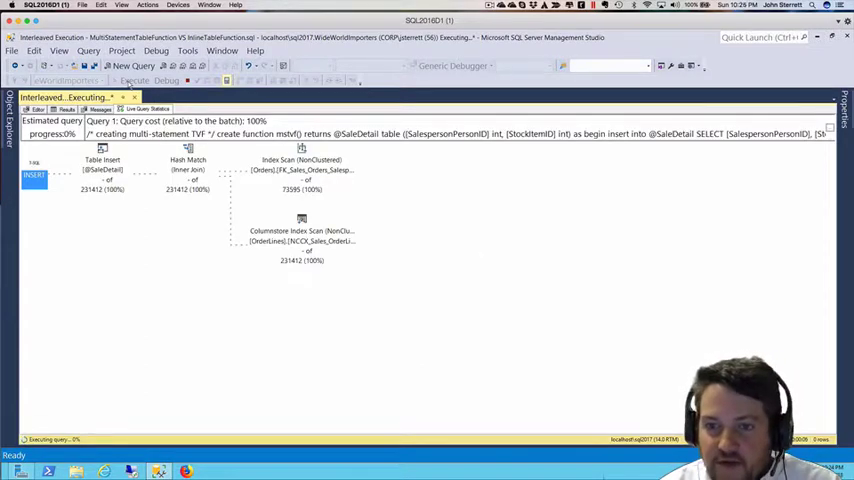
mouse_move(300, 170)
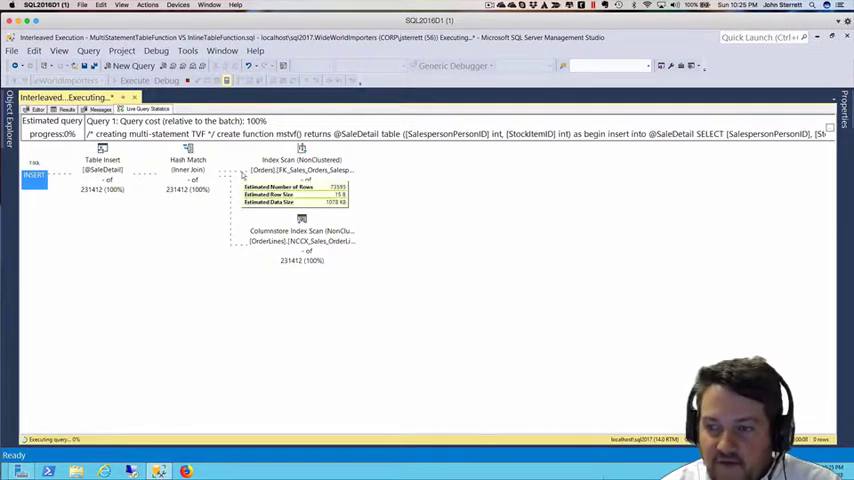
mouse_move(167, 243)
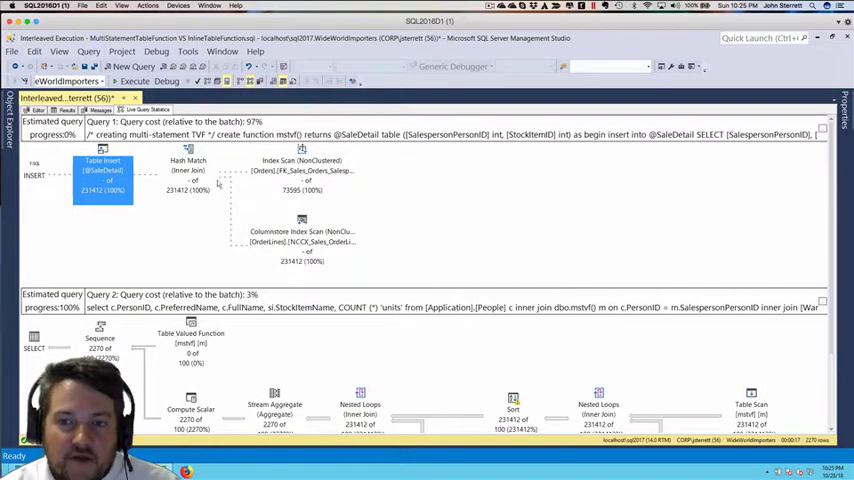
mouse_move(224, 163)
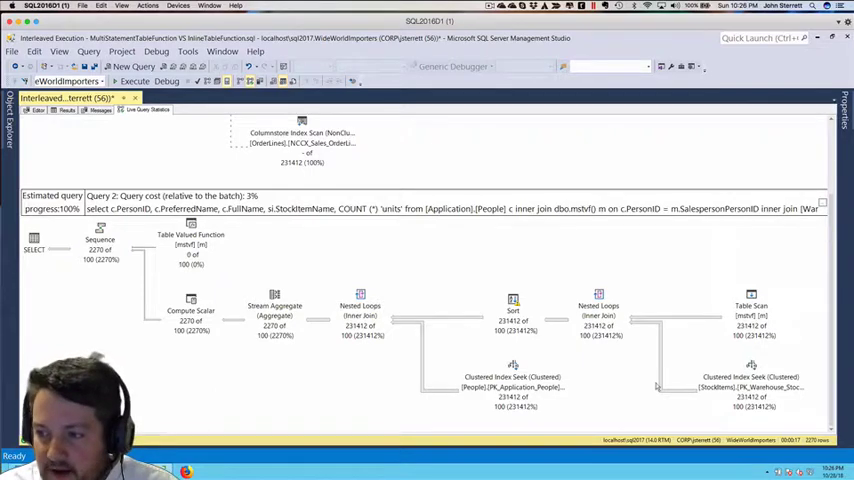
mouse_move(648, 385)
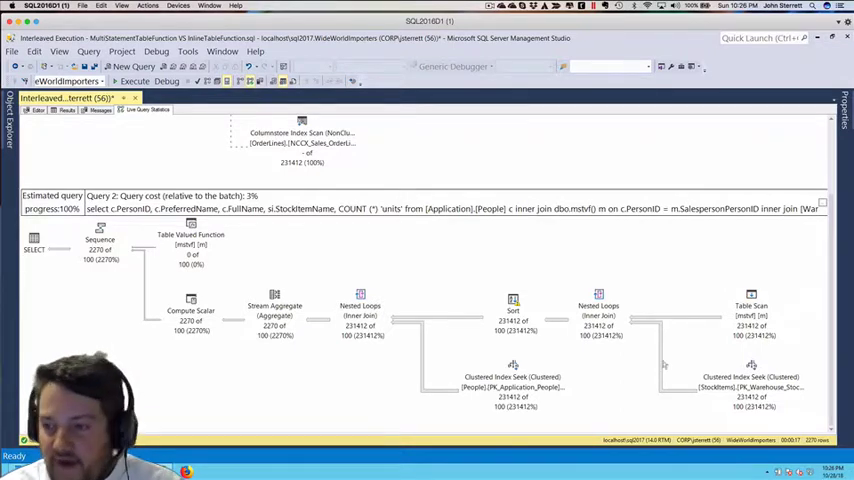
mouse_move(700, 320)
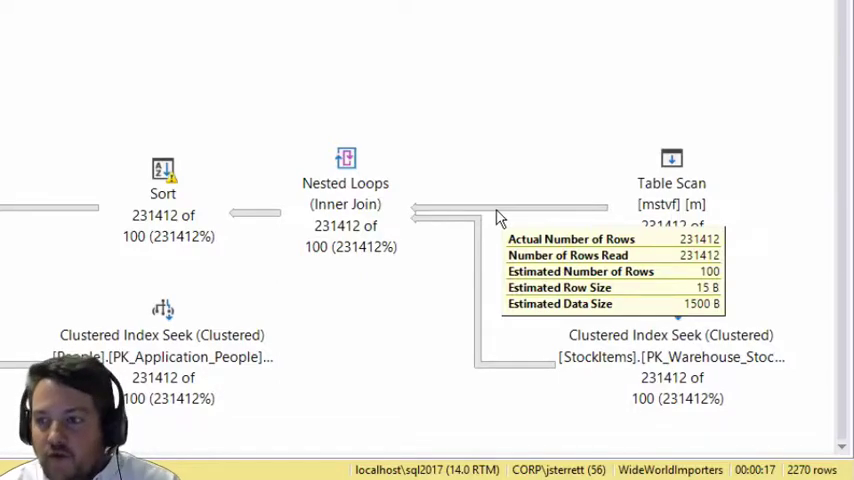
mouse_move(345, 200)
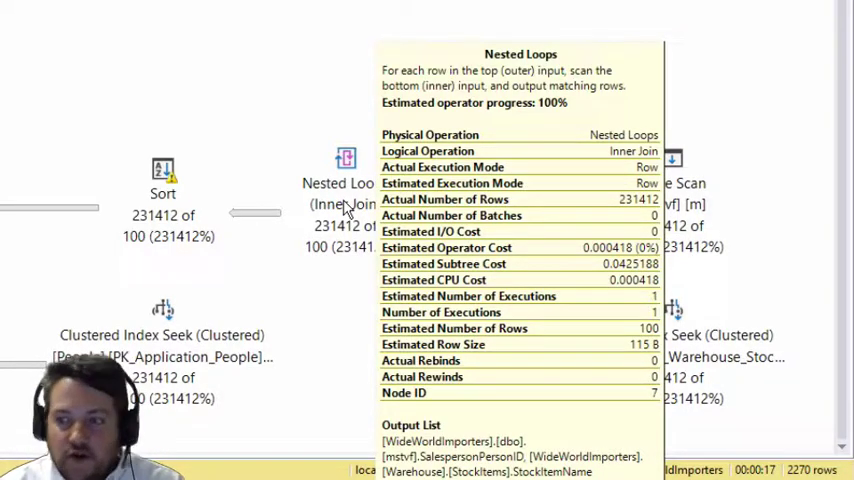
mouse_move(420, 195)
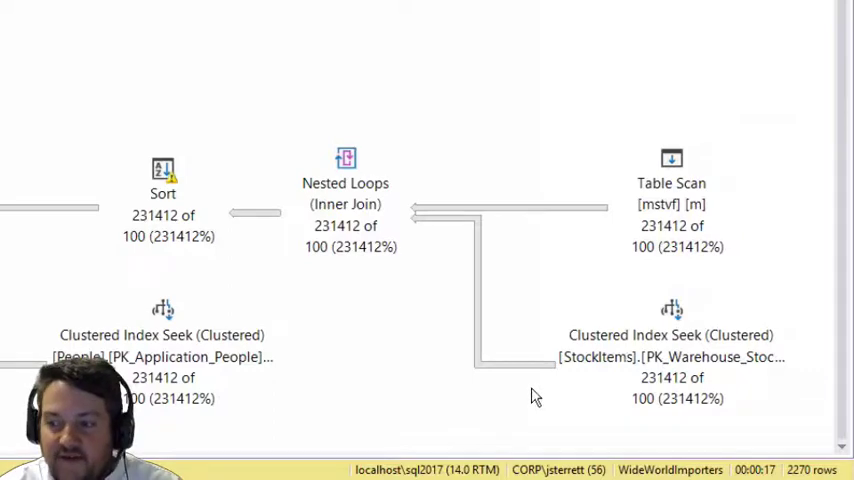
mouse_move(345, 158)
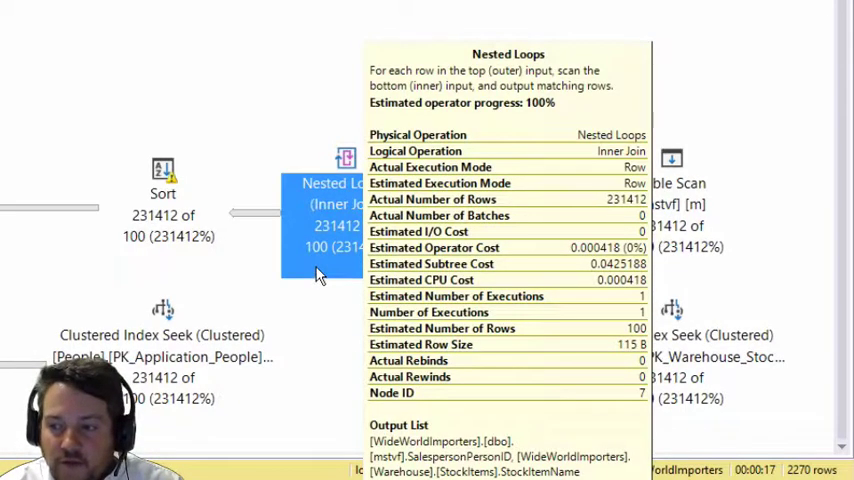
mouse_move(322, 310)
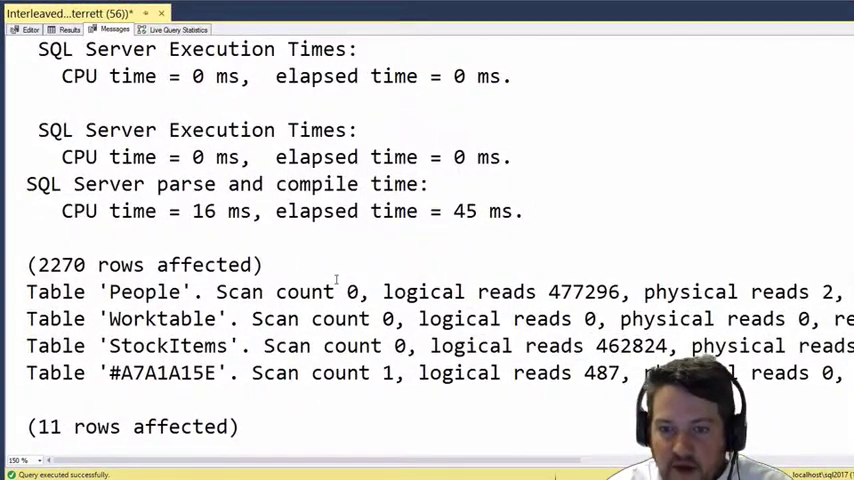
- Highlight the People and StockItems logical reads counts in the Messages output
scroll("down", 3)
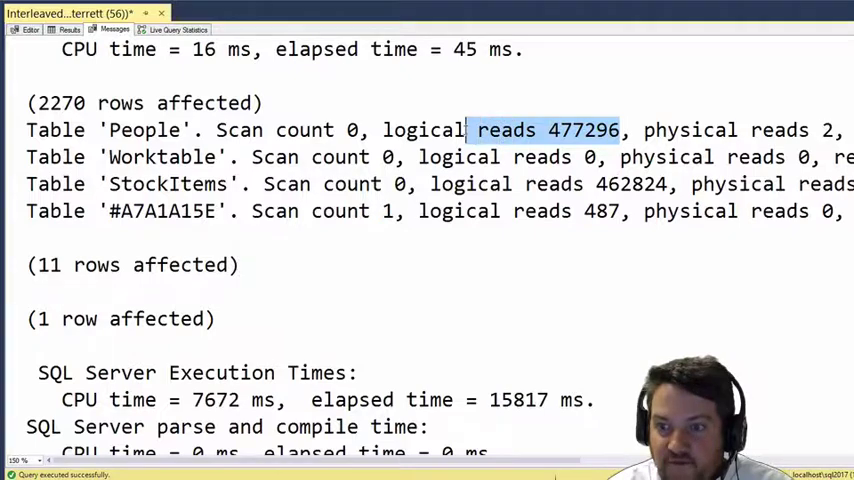
left_click_drag(465, 130, 382, 130)
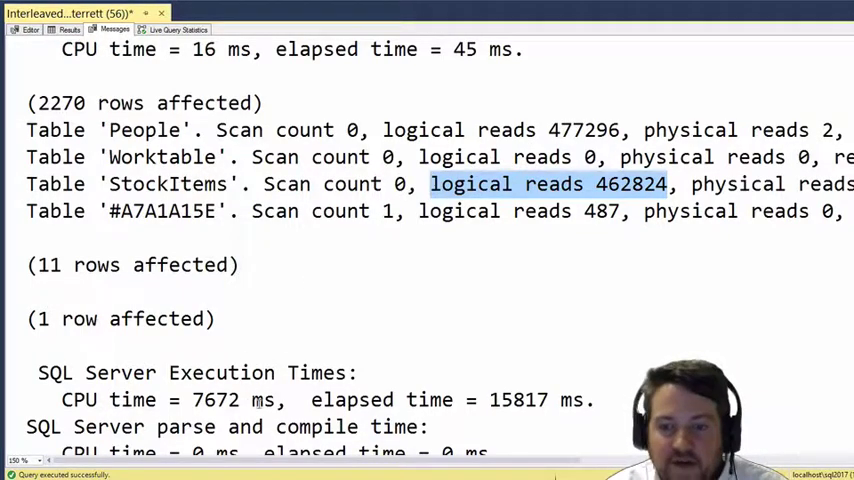
double_click(213, 399)
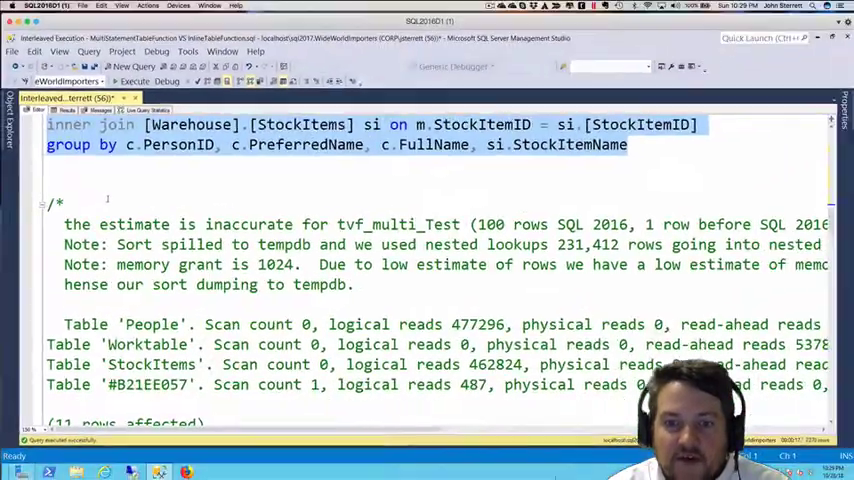
- Scroll down to the dbo.intvf query block and highlight a word in it
scroll("down", 3)
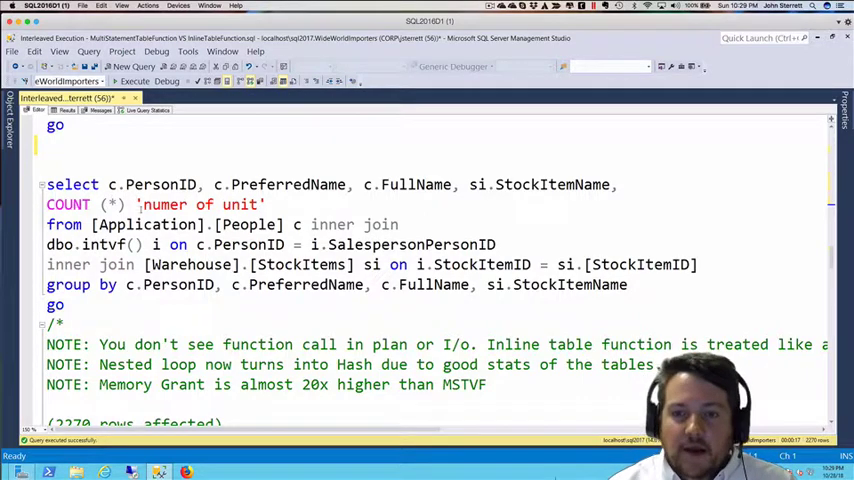
double_click(104, 244)
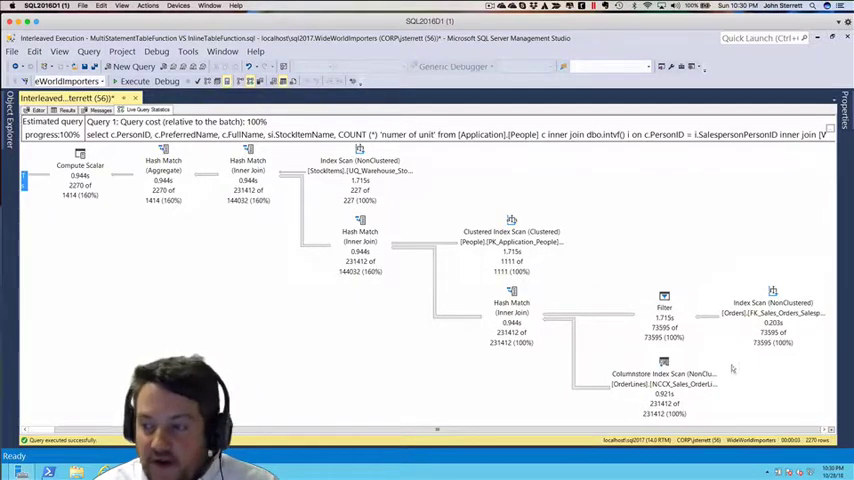
mouse_move(773, 302)
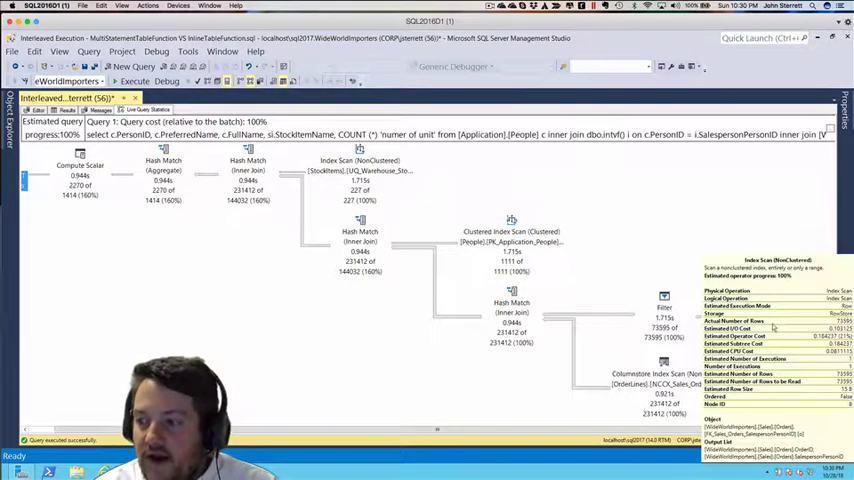